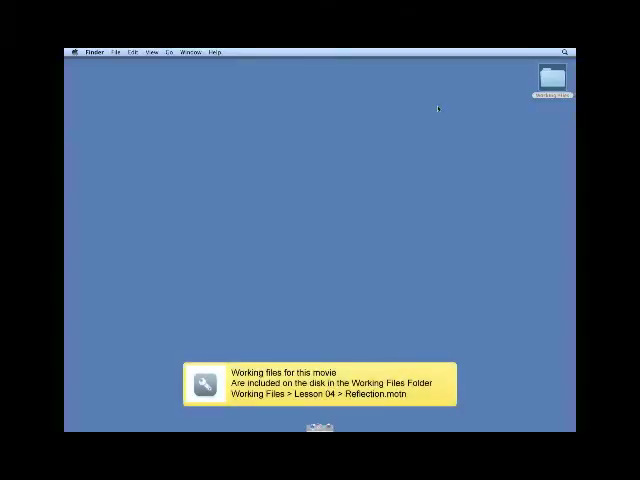
Open Reflection.motn from the Working Files > Lesson 04 folder
{"action": "double_click", "coordinate": [552, 76]}
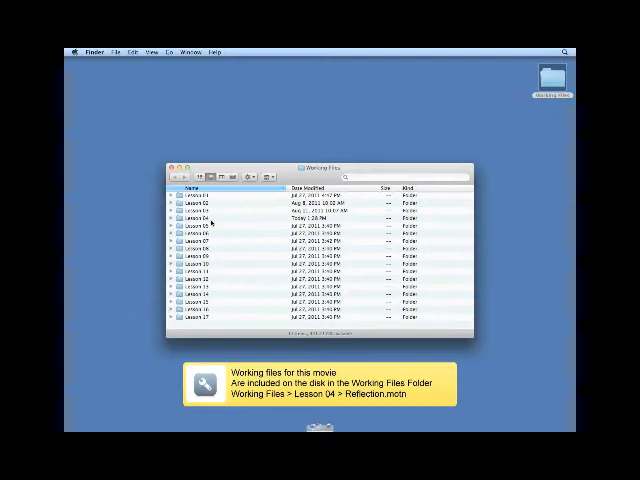
{"action": "double_click", "coordinate": [191, 215]}
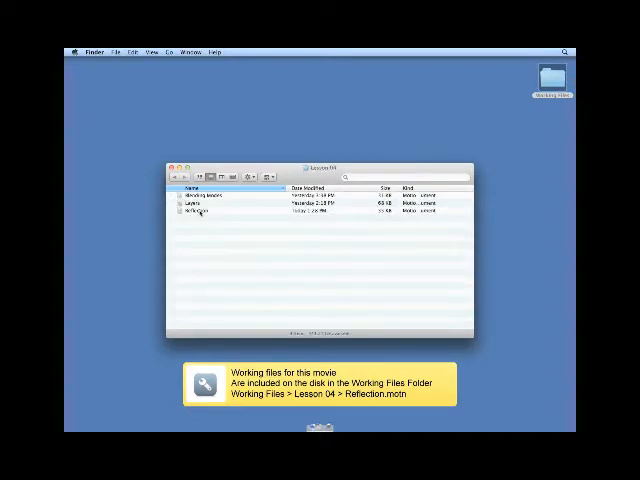
{"action": "double_click", "coordinate": [197, 212]}
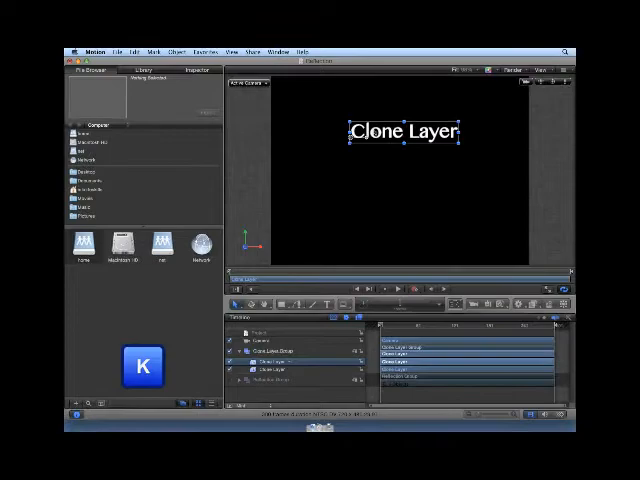
Select the Clone Layer text layer to mirror
{"action": "left_click", "coordinate": [104, 7]}
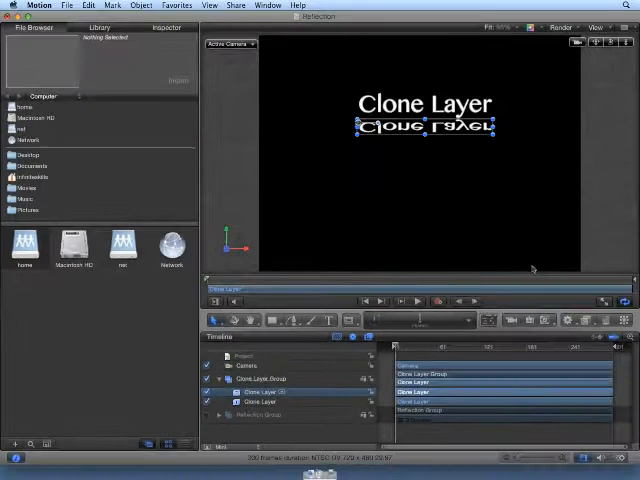
Add a Gaussian Blur filter to the reflection, then select the Clone Layer Group
{"action": "left_click", "coordinate": [574, 320]}
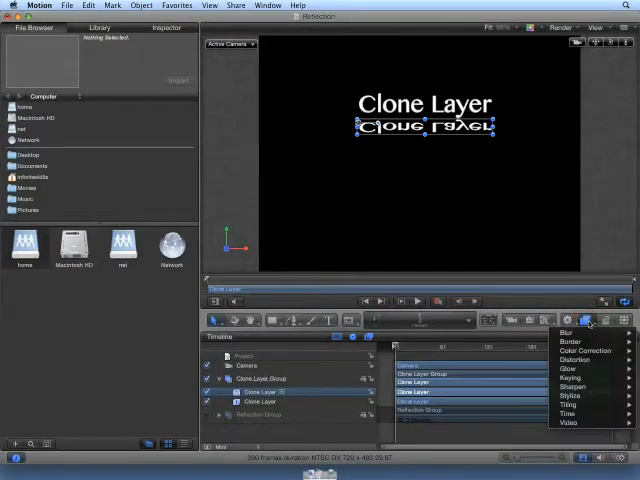
{"action": "left_click", "coordinate": [567, 333]}
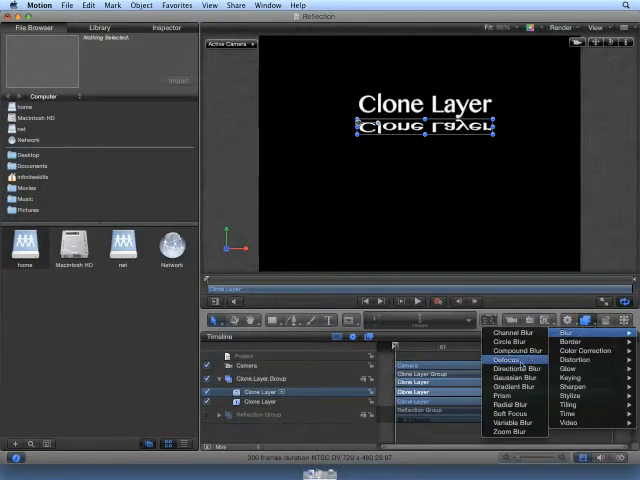
{"action": "left_click", "coordinate": [517, 389]}
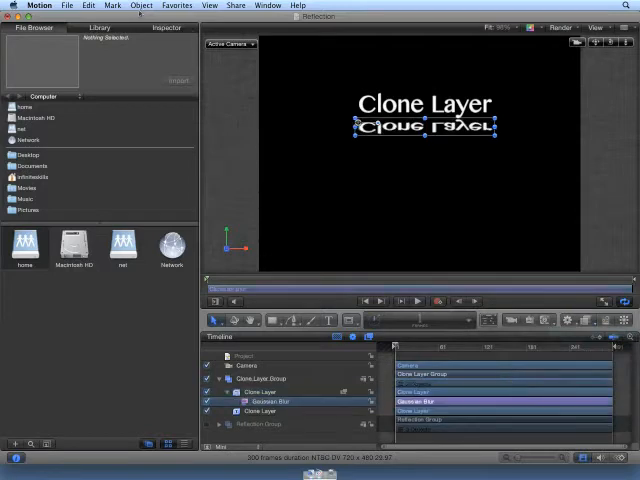
{"action": "left_click", "coordinate": [164, 28]}
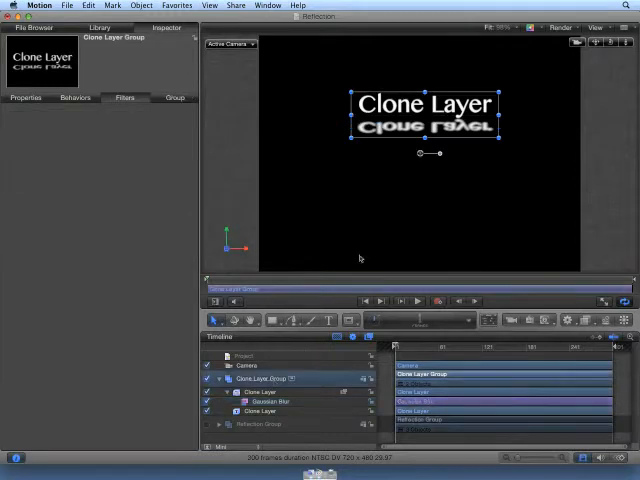
Drag the text and reflection group lower in the frame, then select the source text
{"action": "left_click_drag", "start_coordinate": [425, 110], "coordinate": [345, 135]}
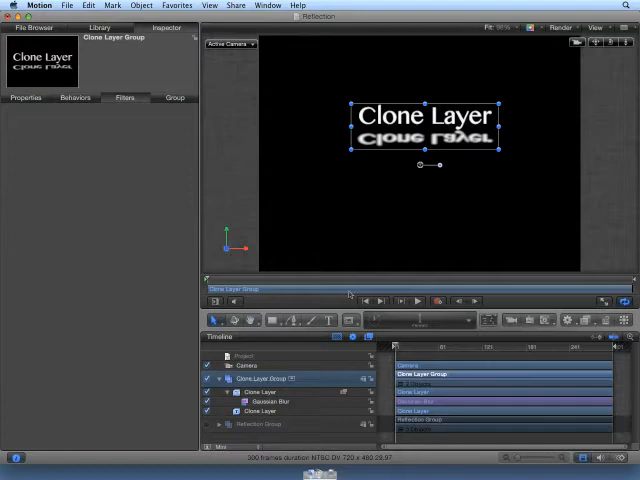
{"action": "left_click", "coordinate": [256, 411]}
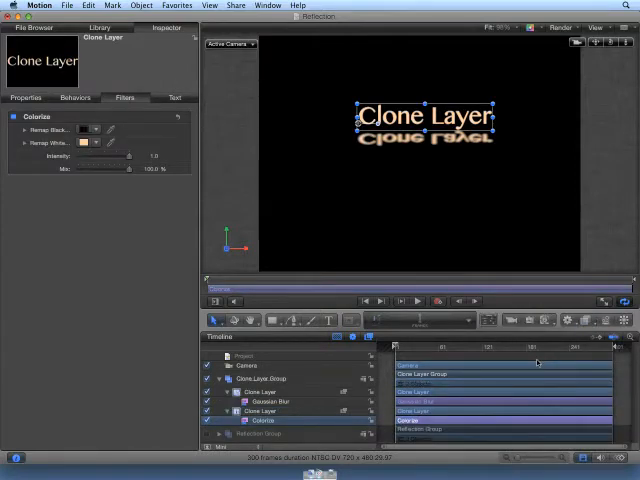
Change the Colorize Remap White tint to blue
{"action": "left_click", "coordinate": [84, 142]}
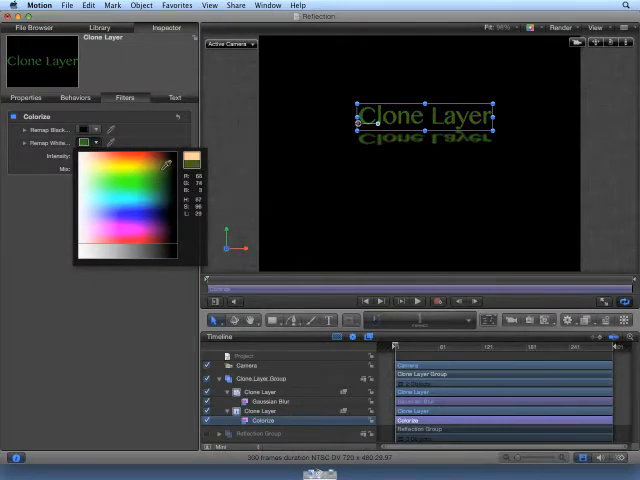
{"action": "left_click", "coordinate": [145, 200]}
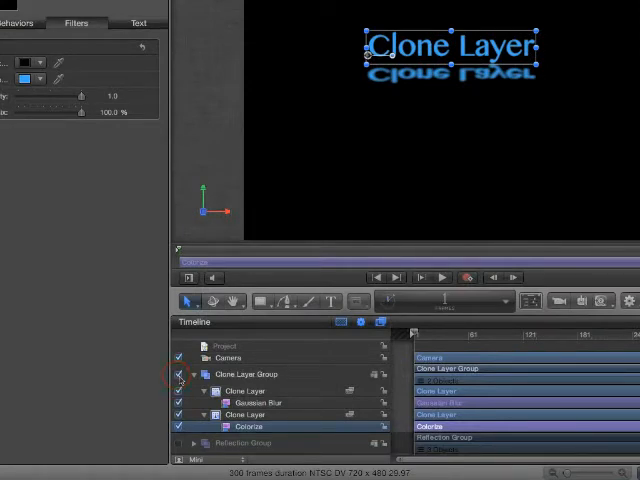
Hide the Clone Layer Group, show the Reflection Group and expand its layers
{"action": "left_click", "coordinate": [179, 373]}
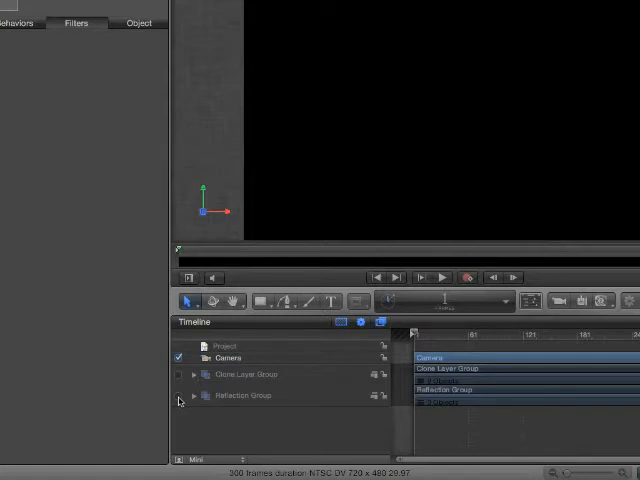
{"action": "left_click", "coordinate": [177, 394]}
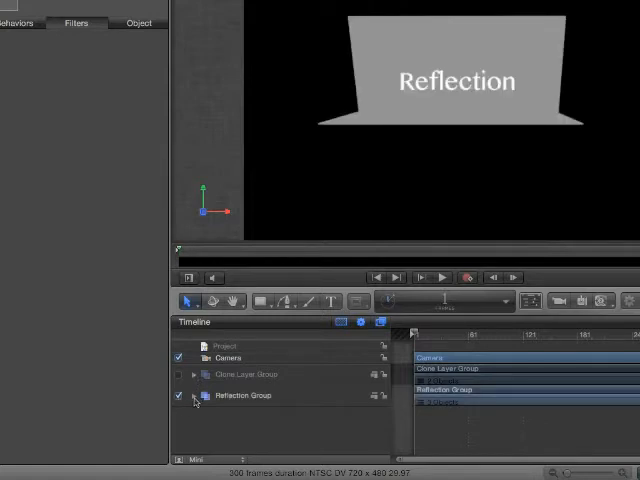
{"action": "left_click", "coordinate": [196, 397]}
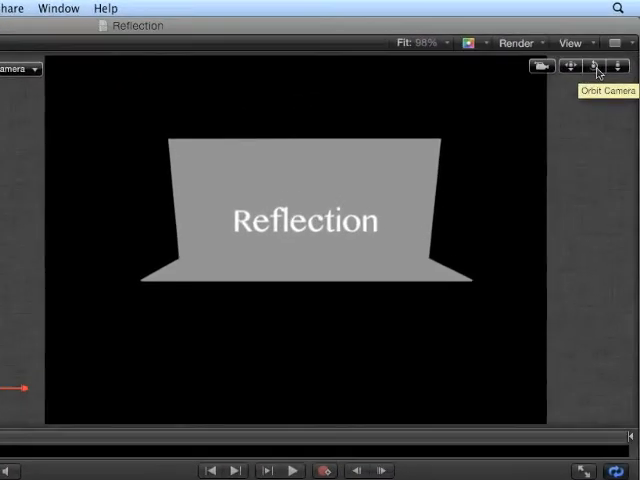
Open the canvas View display options
{"action": "left_click", "coordinate": [584, 43]}
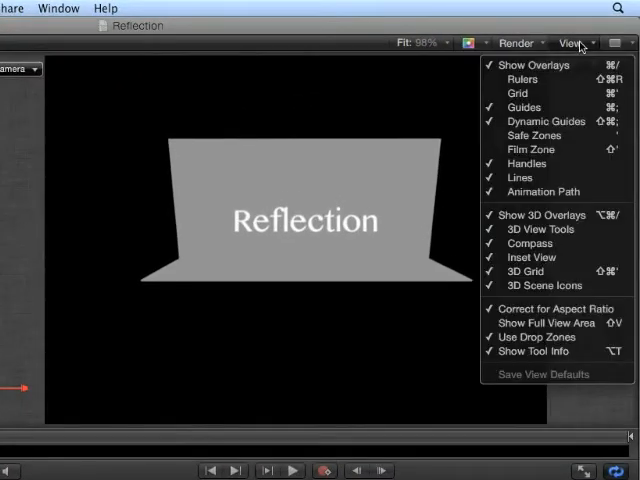
{"action": "mouse_move", "coordinate": [540, 214]}
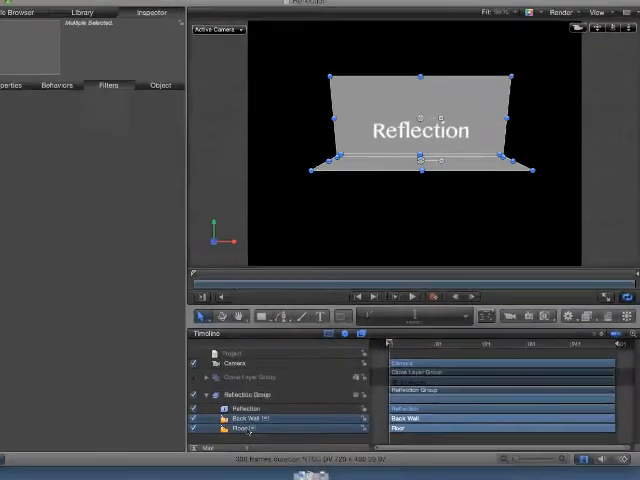
Enable reflections on both Back Wall and Floor, then select the Project settings
{"action": "left_click", "coordinate": [15, 98]}
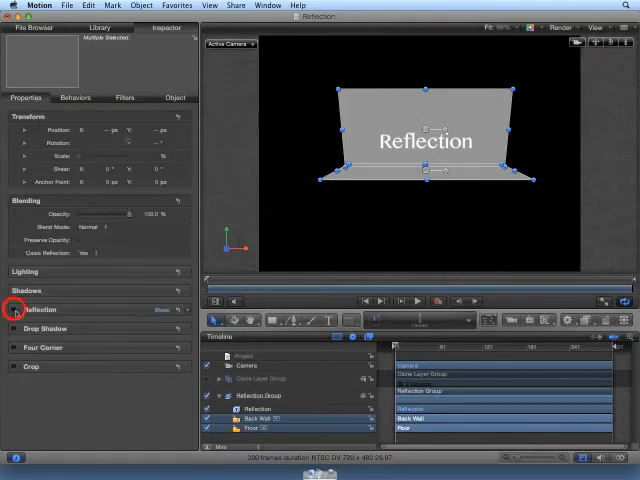
{"action": "left_click", "coordinate": [15, 309]}
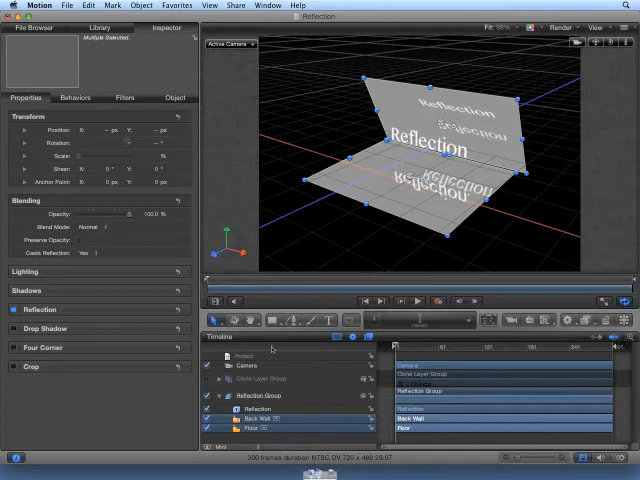
{"action": "left_click", "coordinate": [245, 357]}
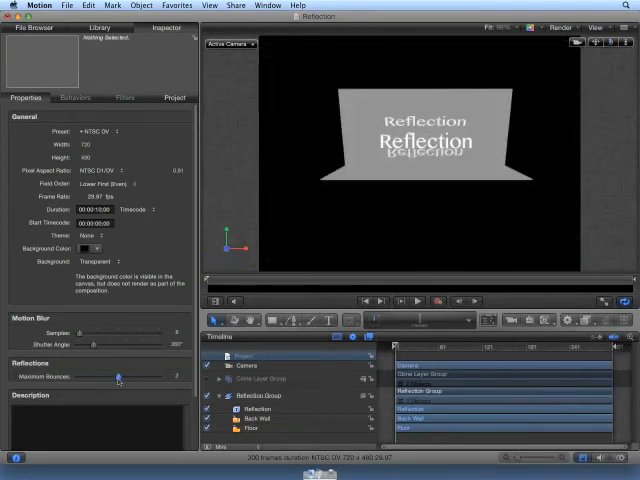
Select the Back Wall layer
{"action": "left_click", "coordinate": [255, 415]}
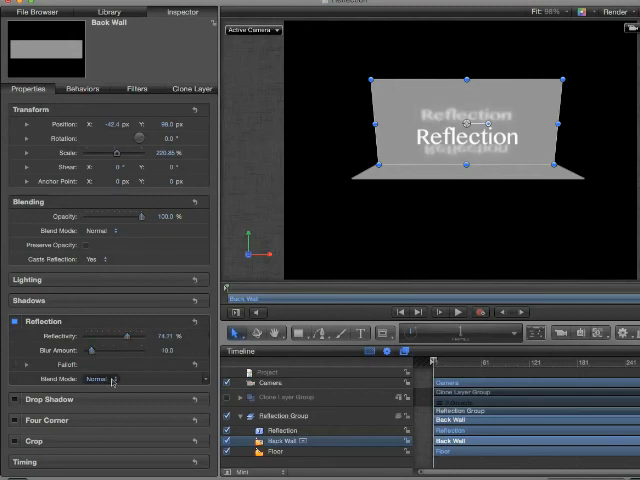
Set the back wall's reflection Blend Mode to Add
{"action": "left_click", "coordinate": [100, 378]}
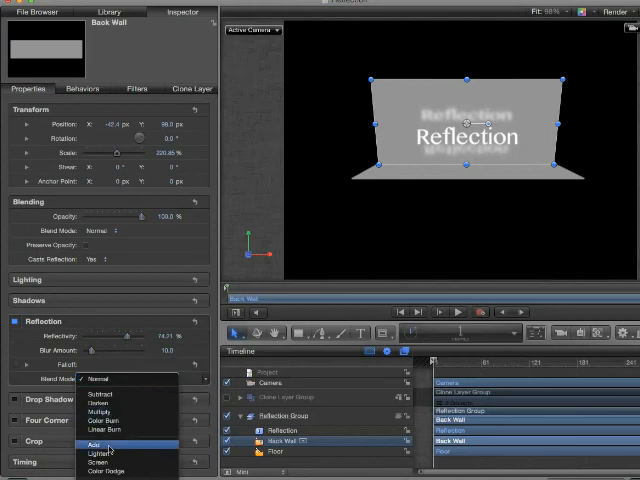
{"action": "left_click", "coordinate": [95, 444]}
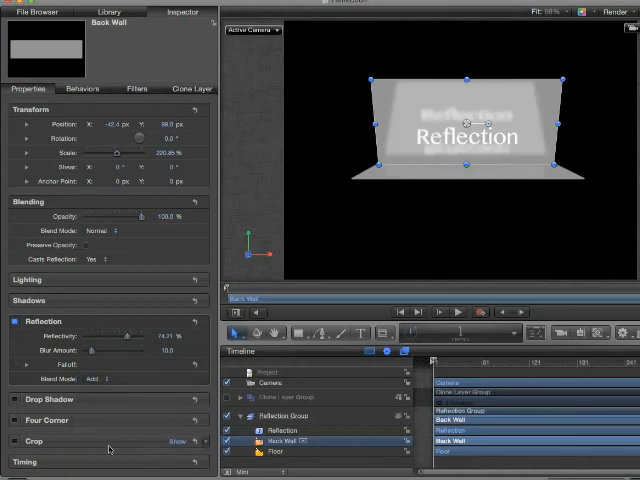